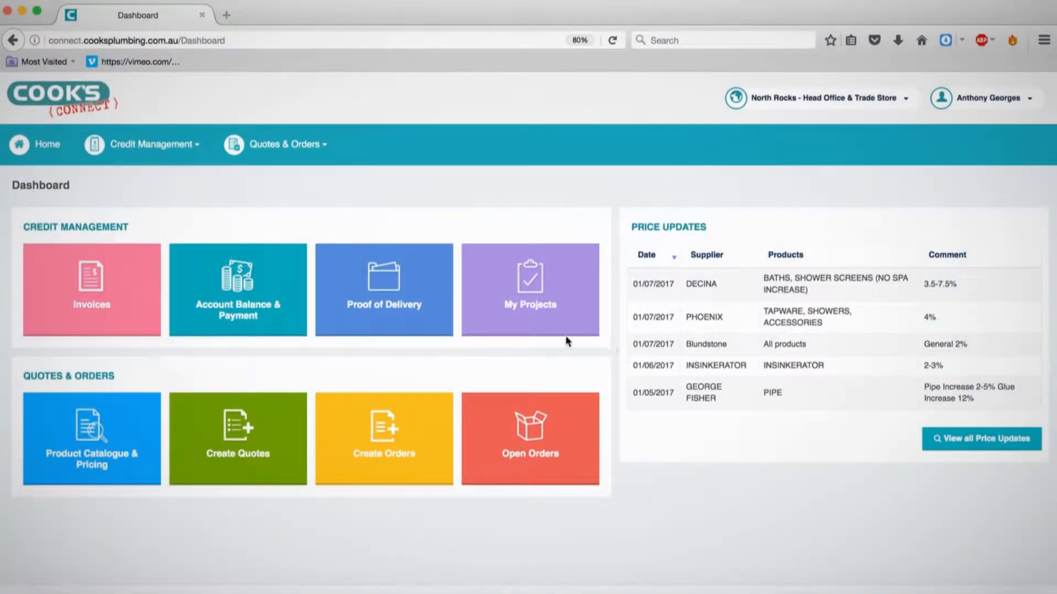
Step: Open the Product Catalogue & Pricing tile from the Dashboard
click(91, 439)
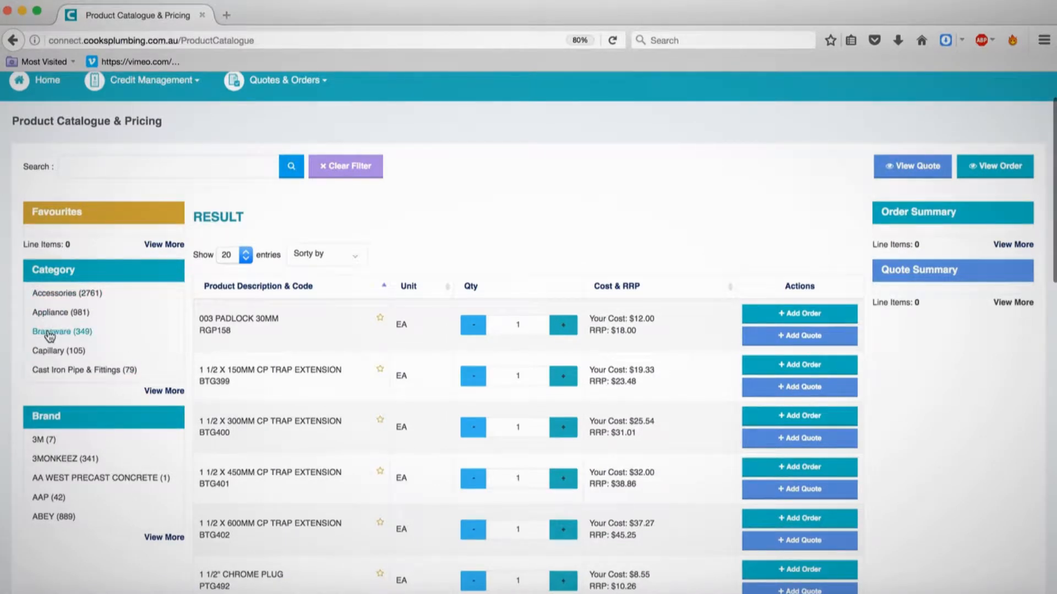
Step: Filter to Brassware and add two 1.1/2" (40MM) hose tail pieces (BSB933) to the order
click(61, 331)
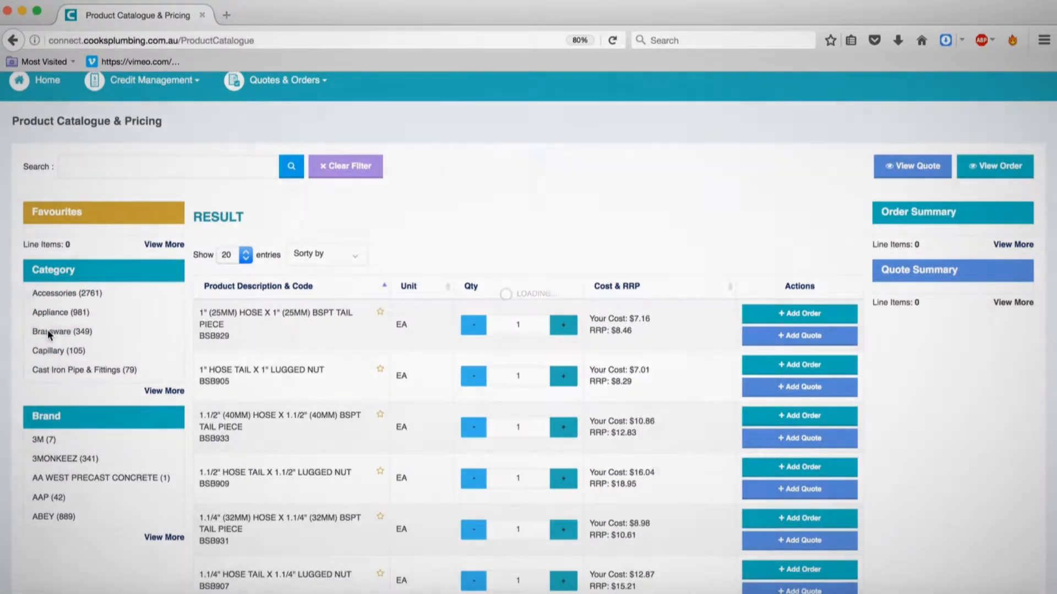
scroll(down, 3)
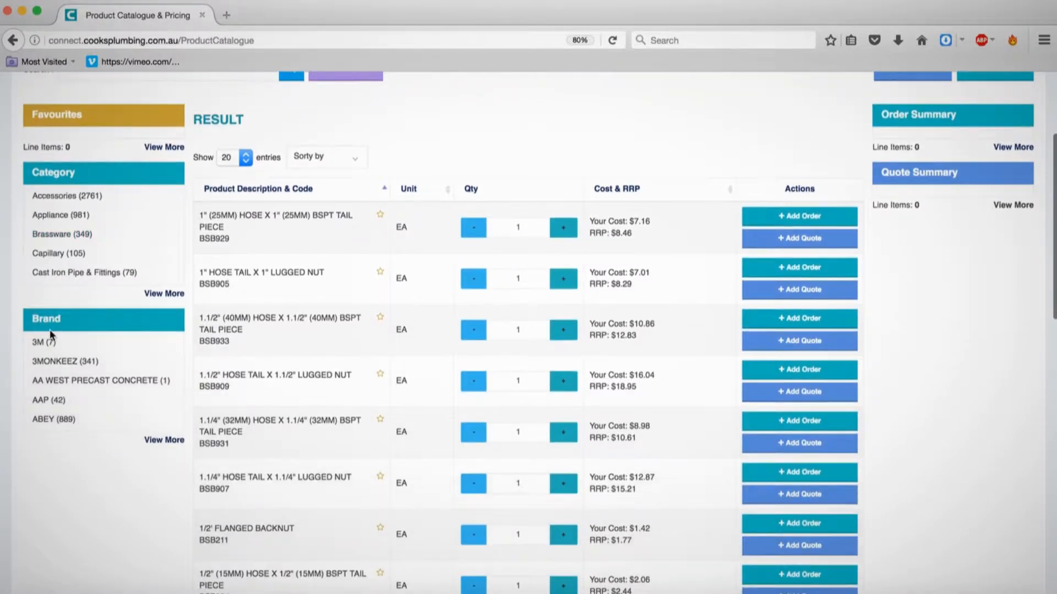
click(563, 330)
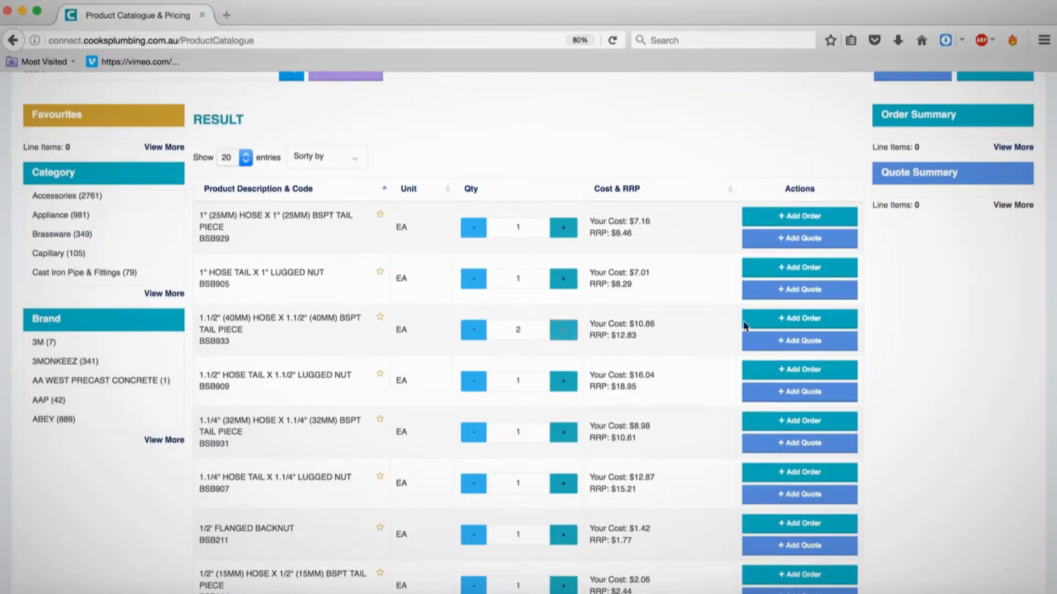
click(799, 318)
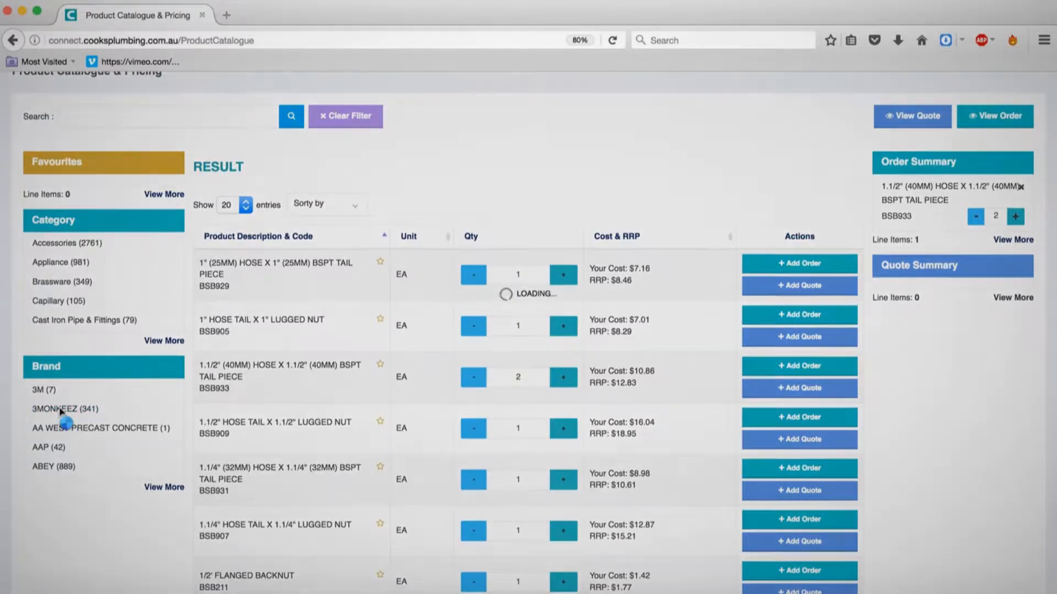
Step: Filter to the 3MONKEEZ brand and add the 600mm straight flushpipe MNK110 to the quote
click(43, 348)
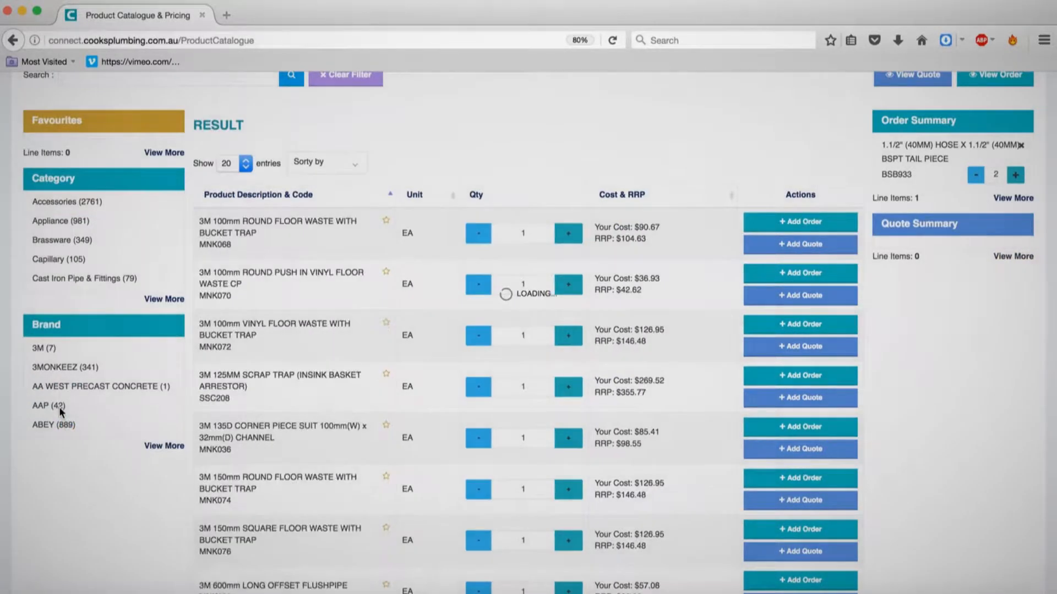
mouse_move(549, 461)
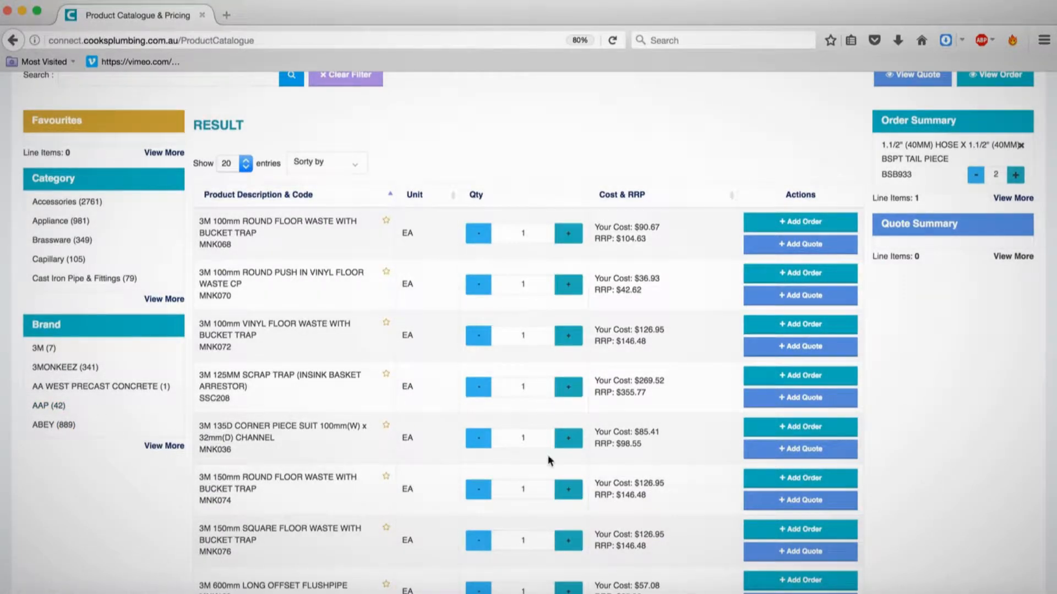
scroll(down, 3)
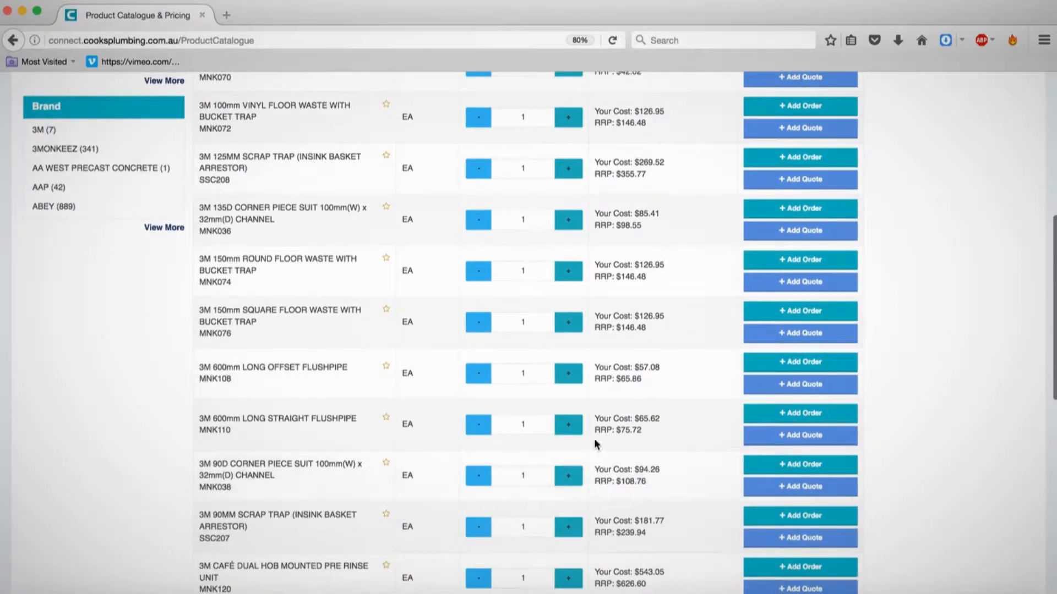
click(800, 413)
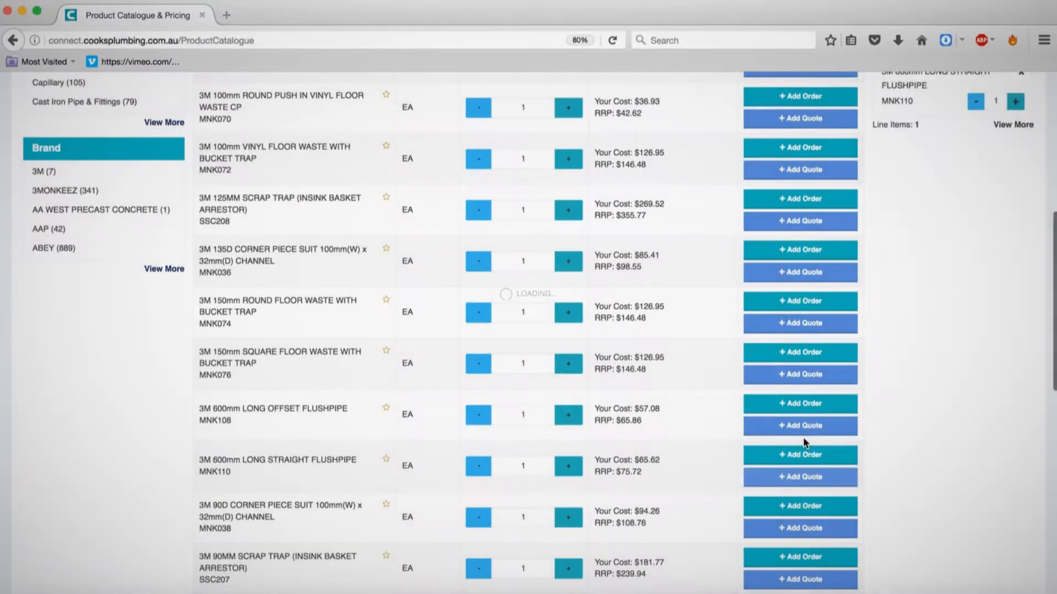
scroll(up, 3)
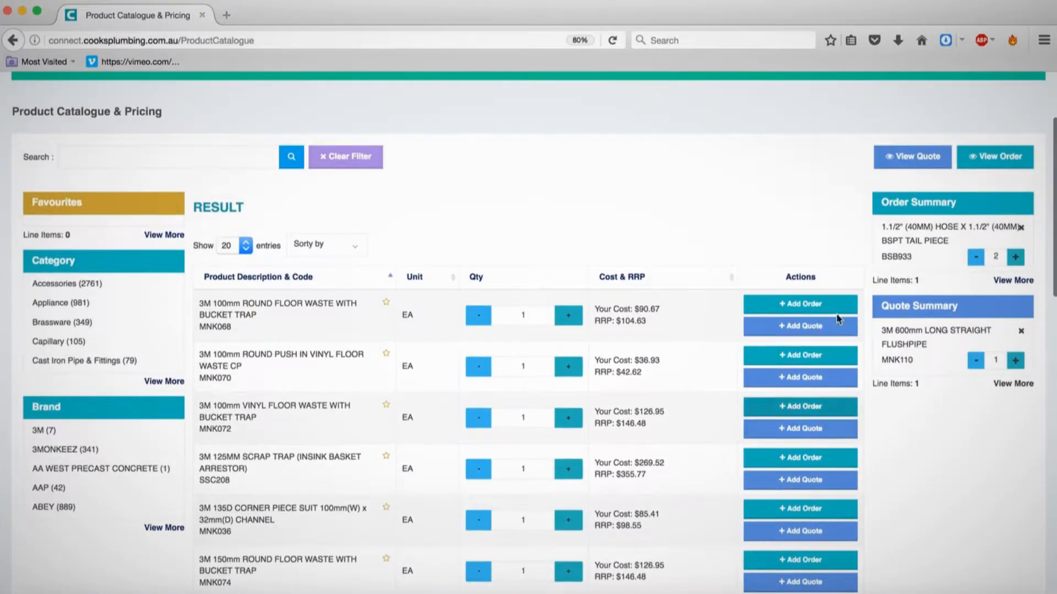
click(911, 156)
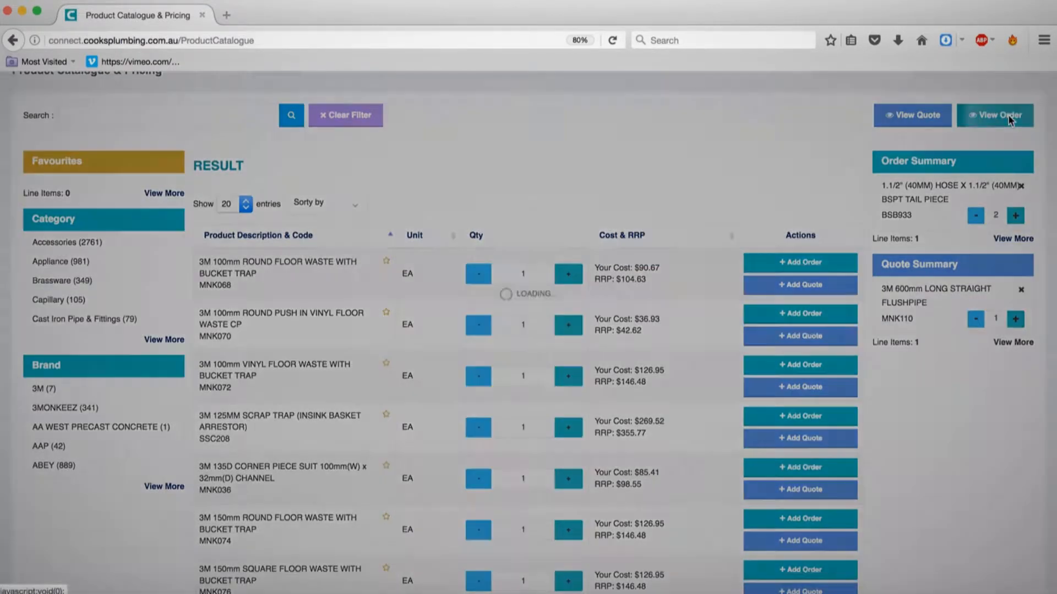
click(996, 114)
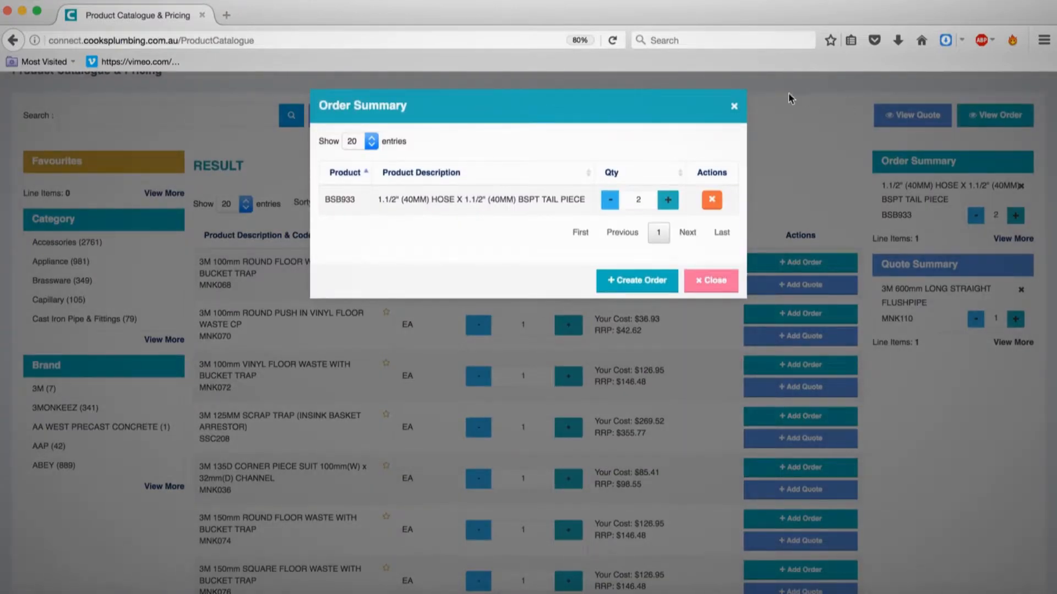
click(710, 280)
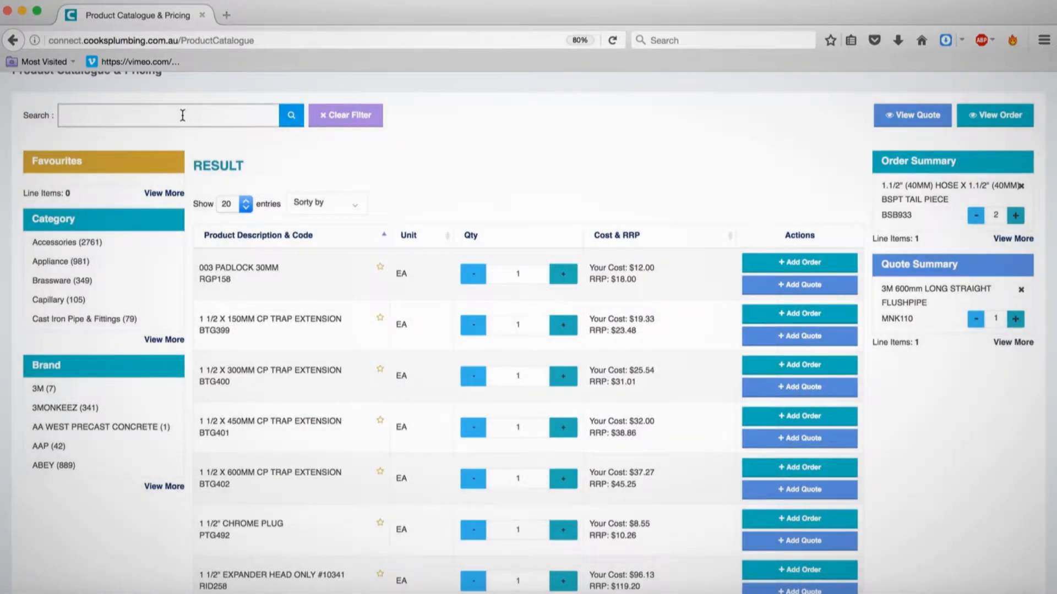
Step: Search the catalogue for 'trap' and star the 450MM and 600MM CP trap extensions
text(trap)
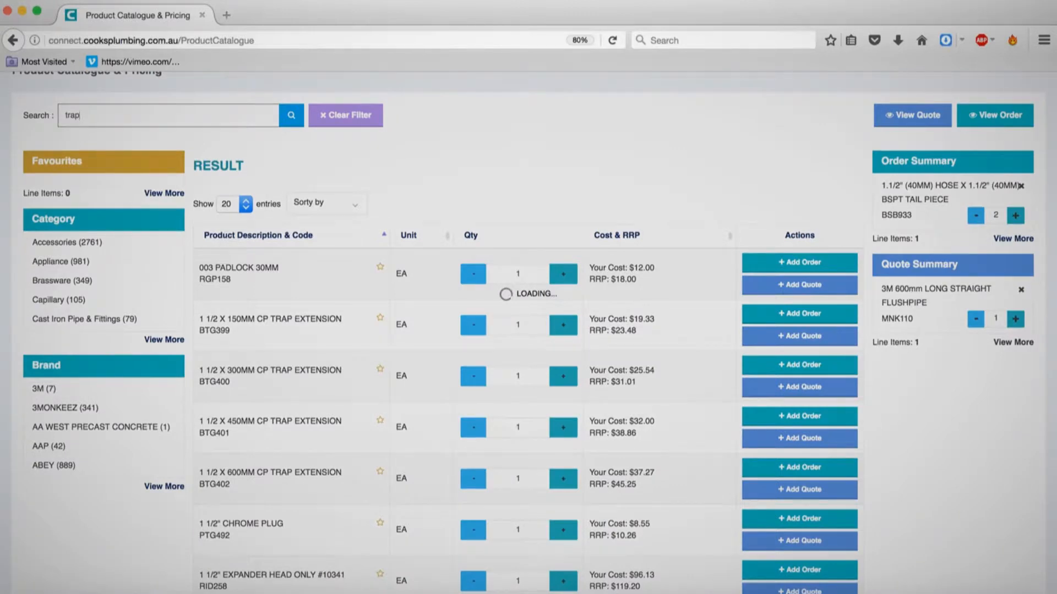
scroll(down, 3)
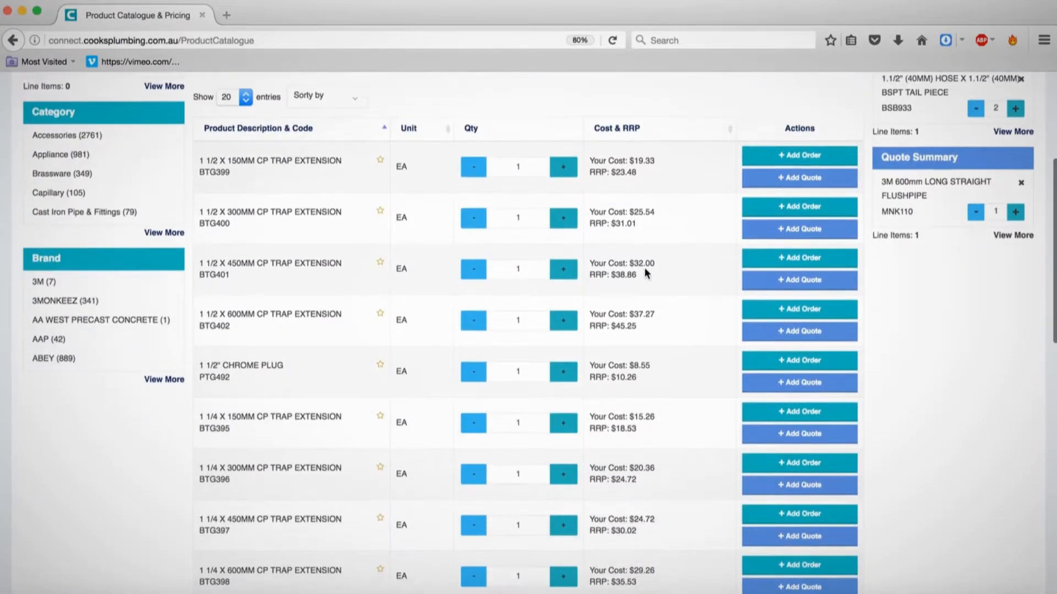
scroll(down, 3)
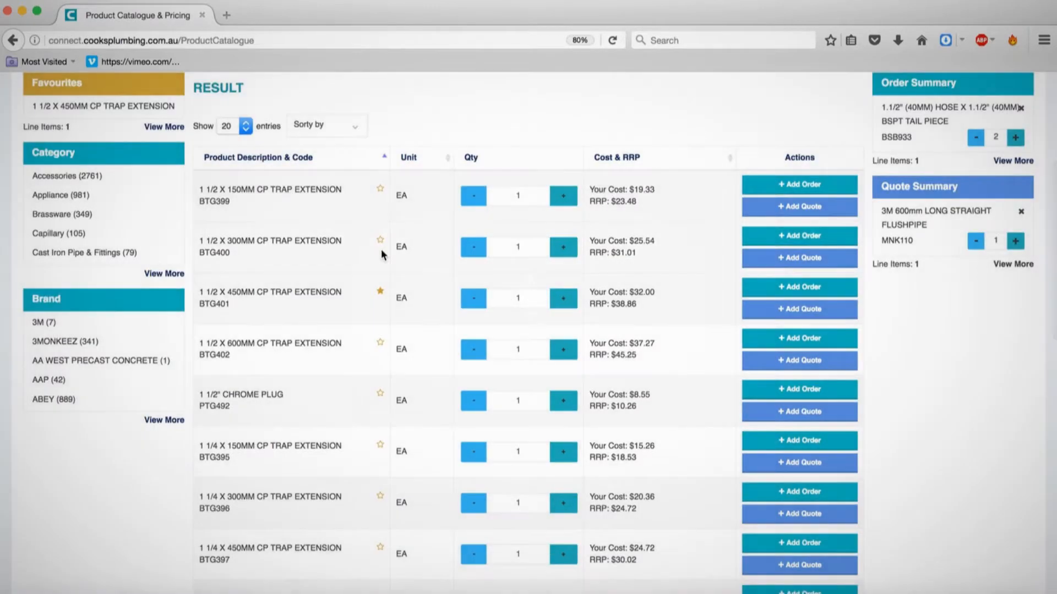
mouse_move(380, 346)
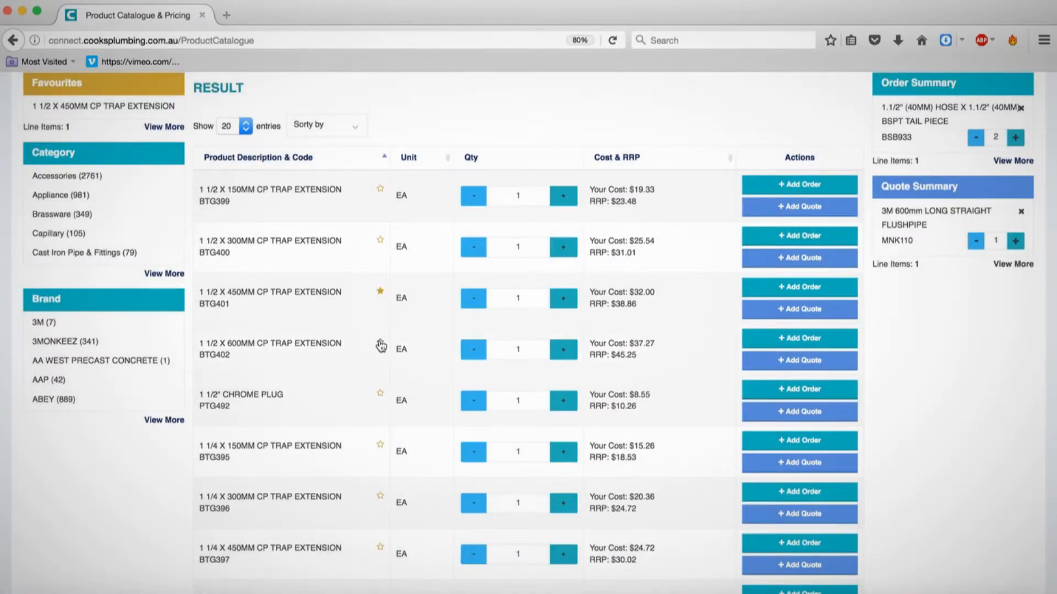
click(381, 345)
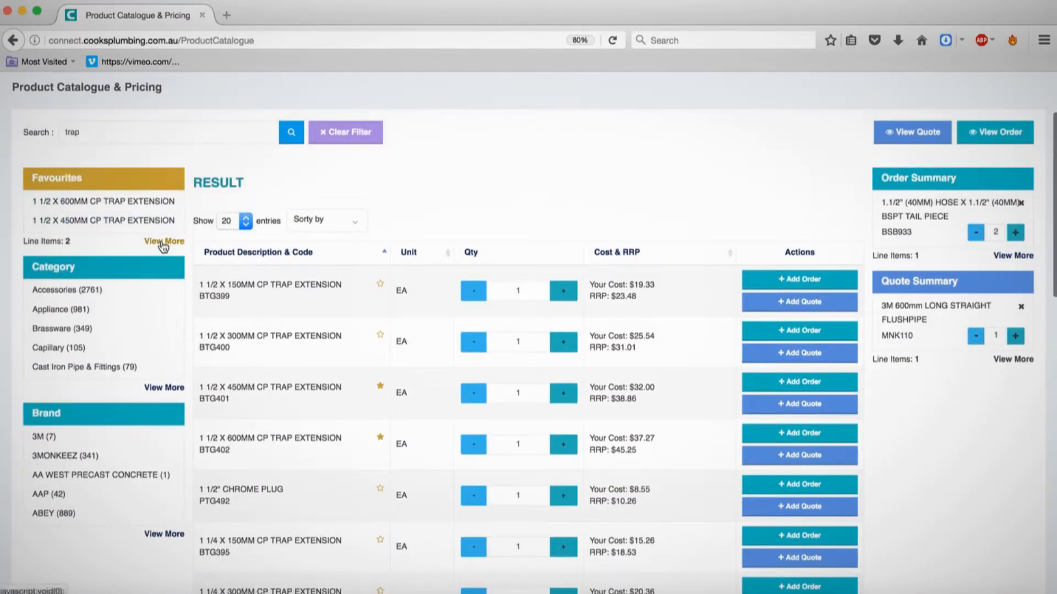
Step: Remove the 600MM trap extension from favourites and add the 450MM extension BTG401 to the order
click(163, 241)
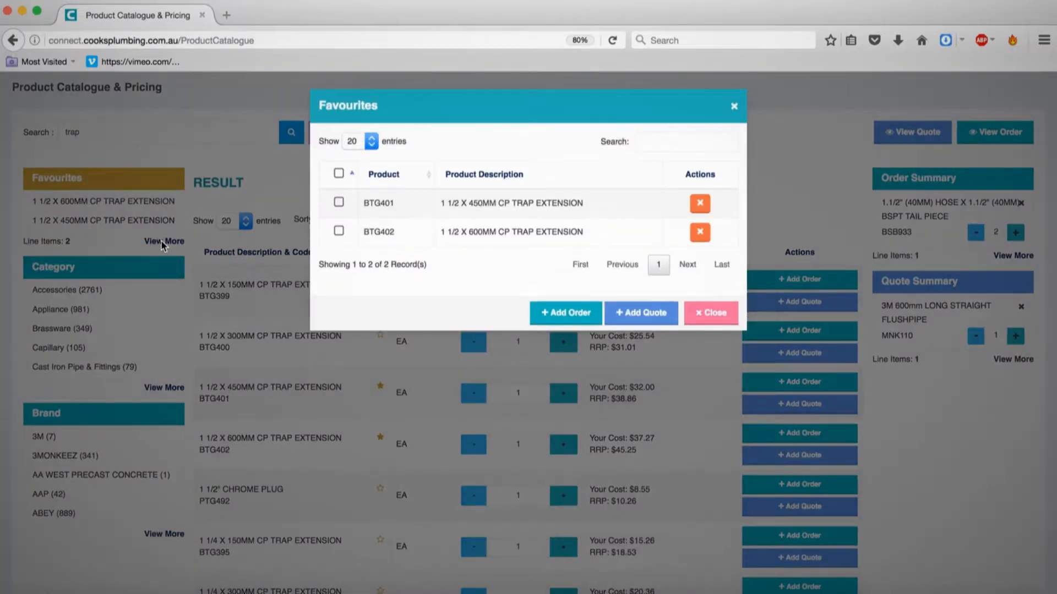
mouse_move(470, 266)
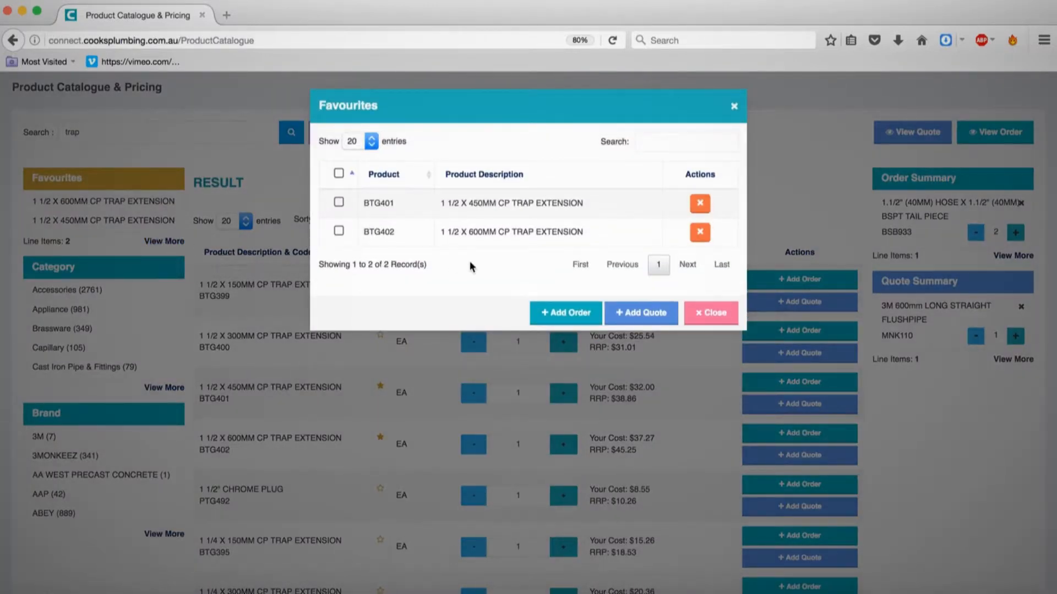
mouse_move(699, 234)
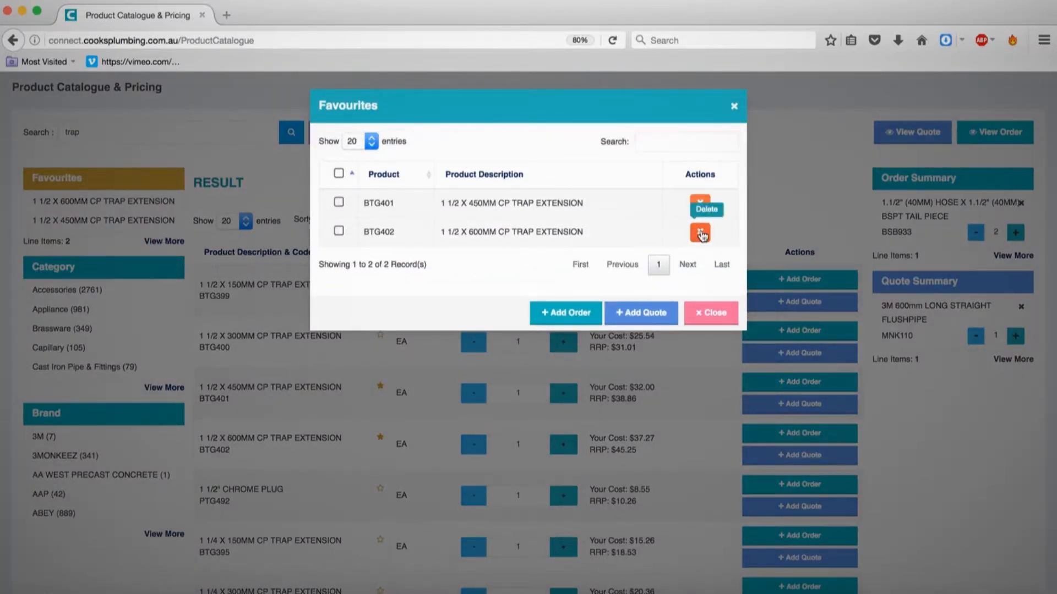
click(700, 231)
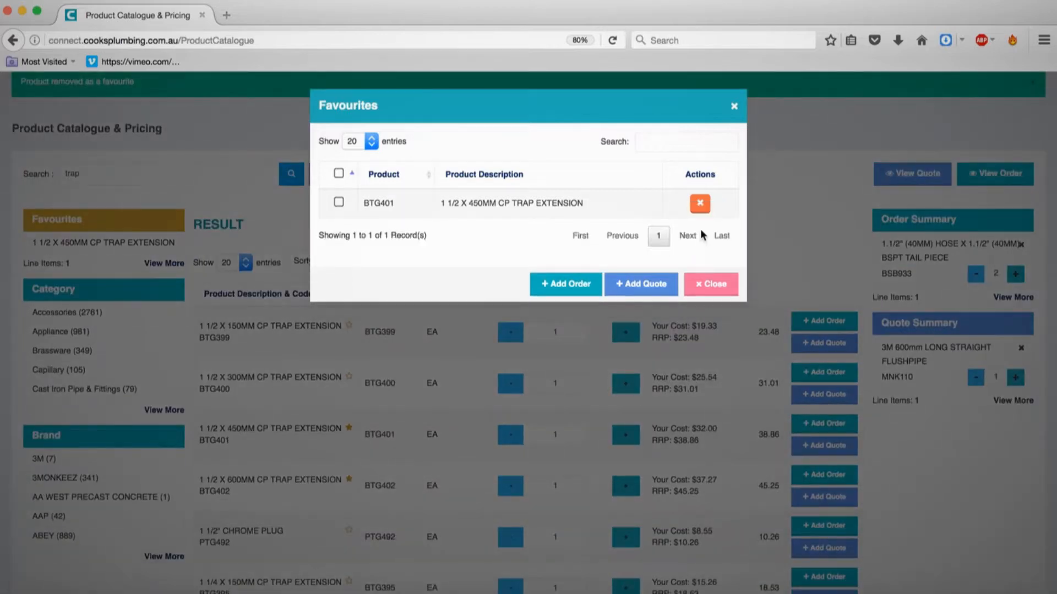
mouse_move(308, 198)
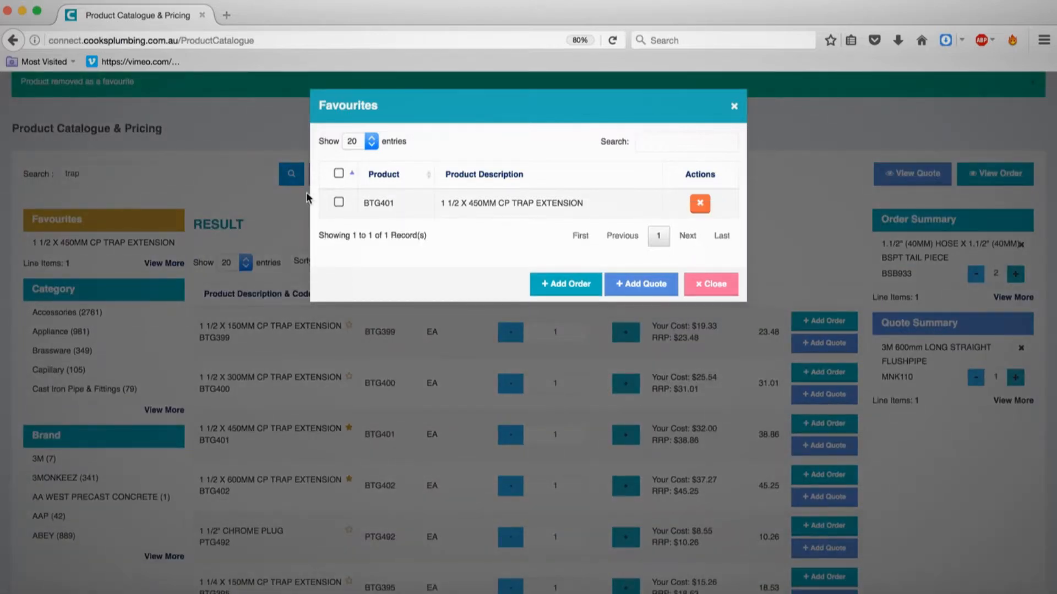
click(339, 204)
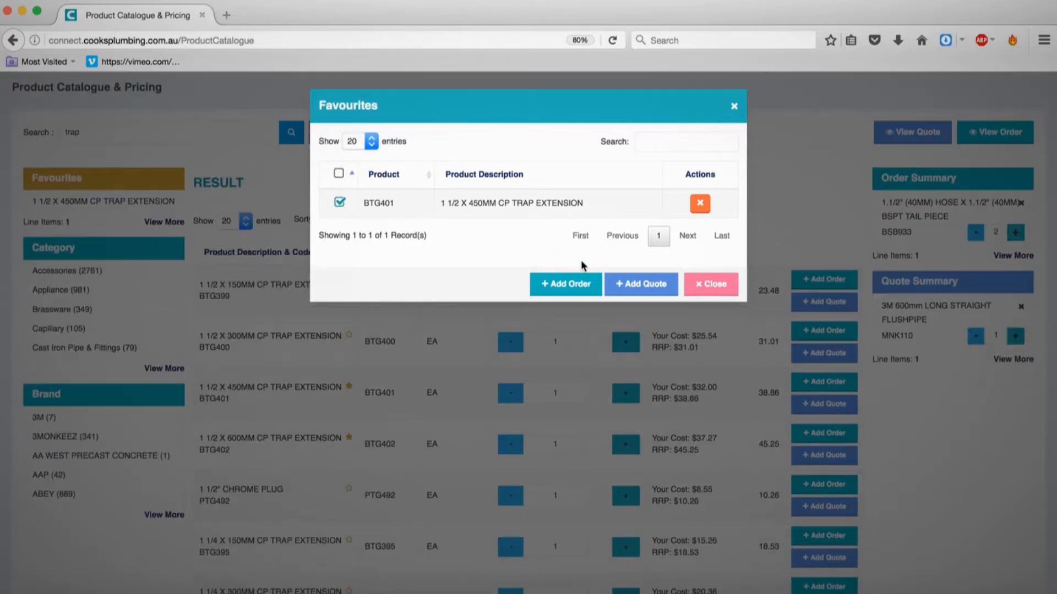
click(565, 284)
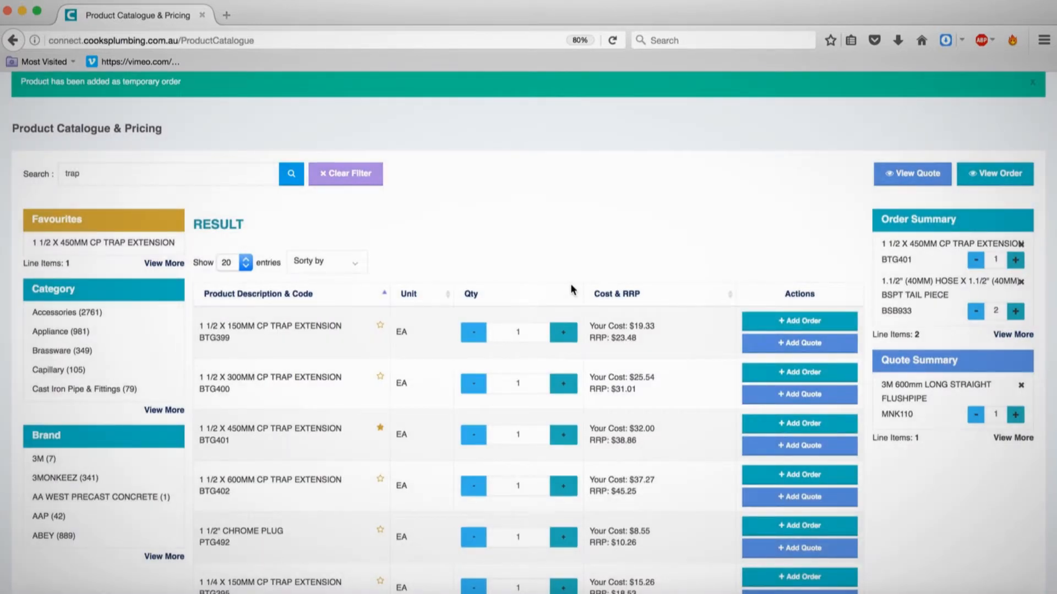
mouse_move(846, 188)
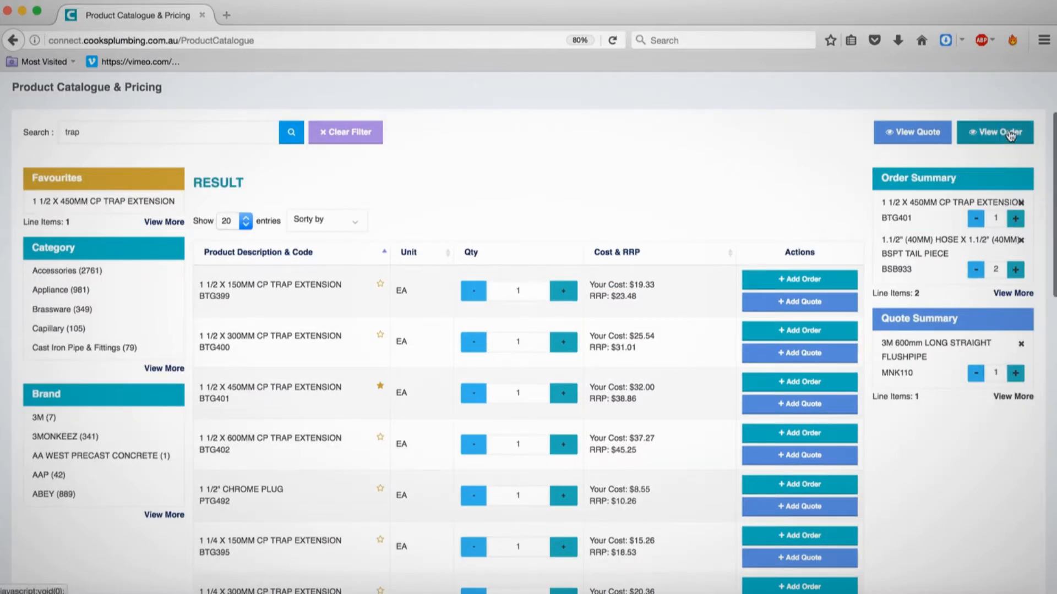
Step: Set BTG401 to quantity 2 and BSB933 to 1, then start Create Order
click(995, 133)
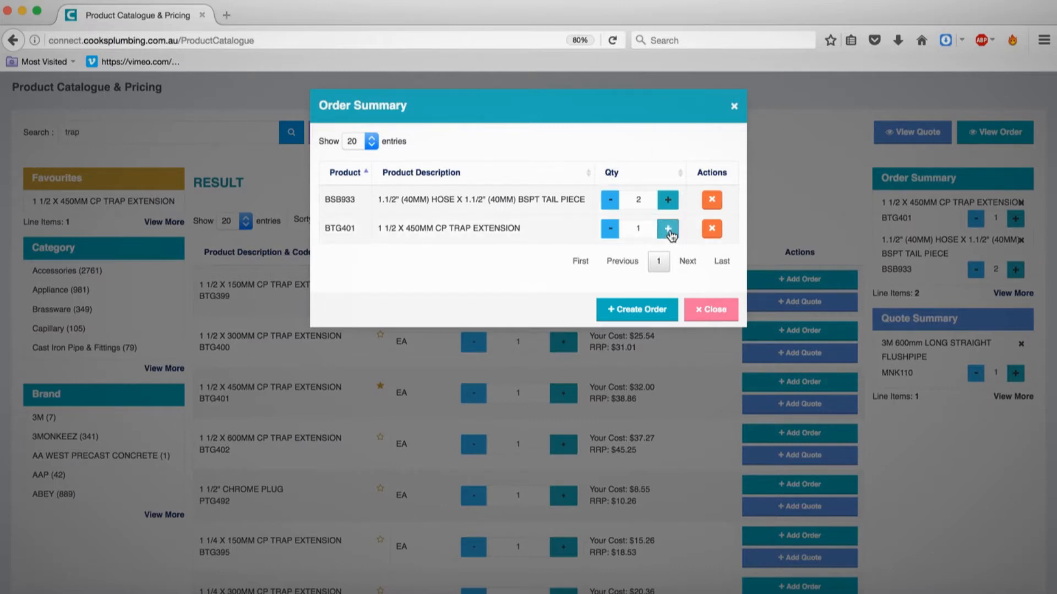
click(667, 228)
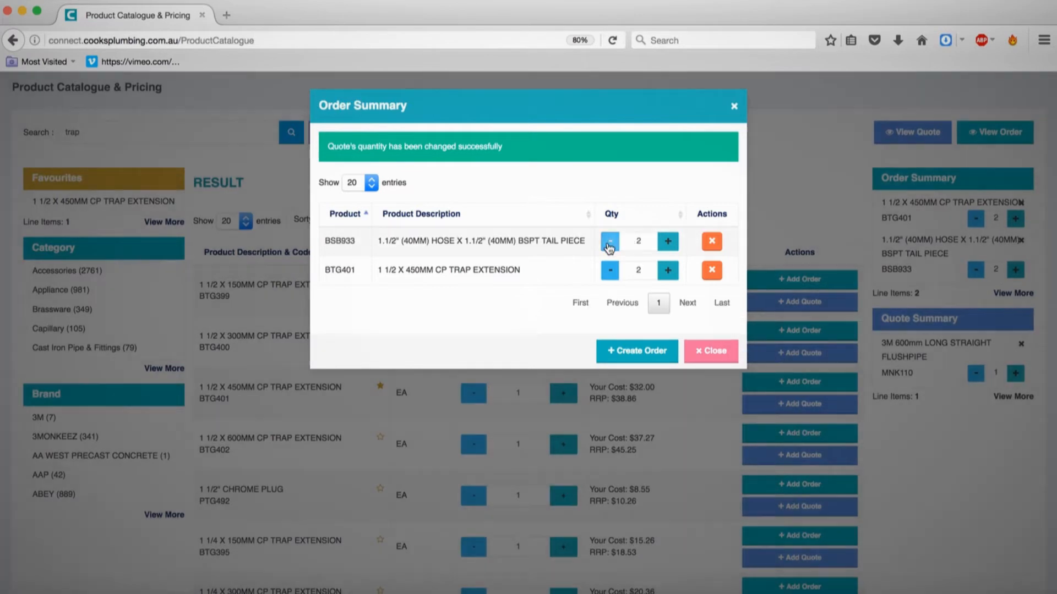
click(609, 240)
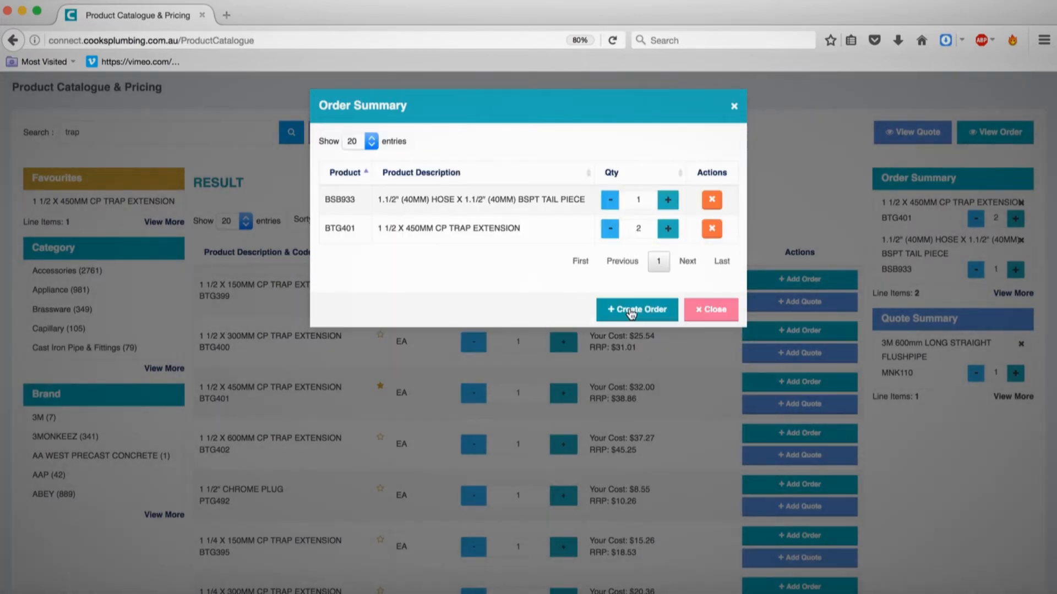
click(635, 309)
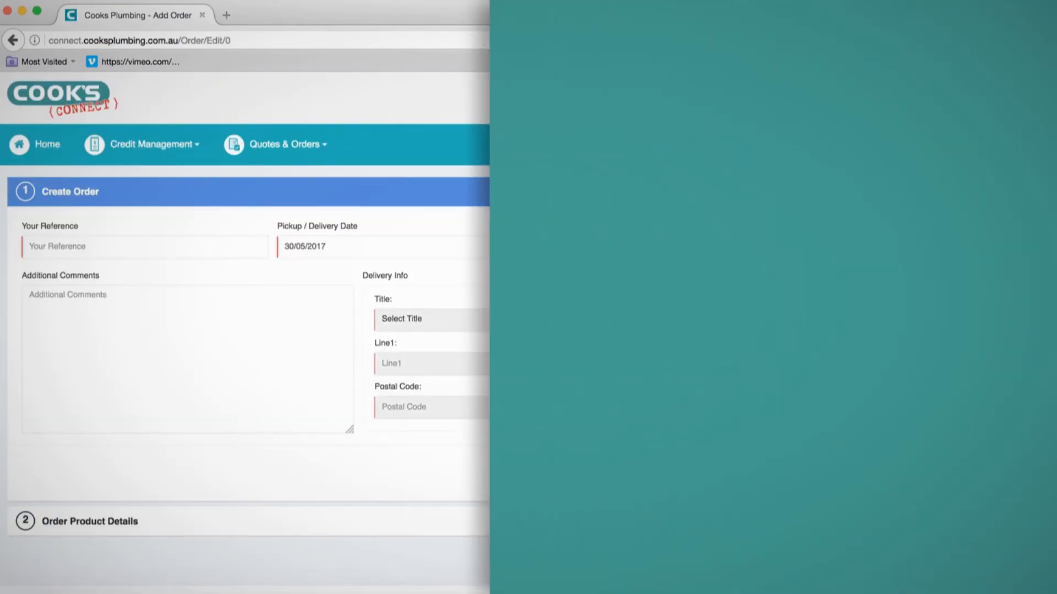